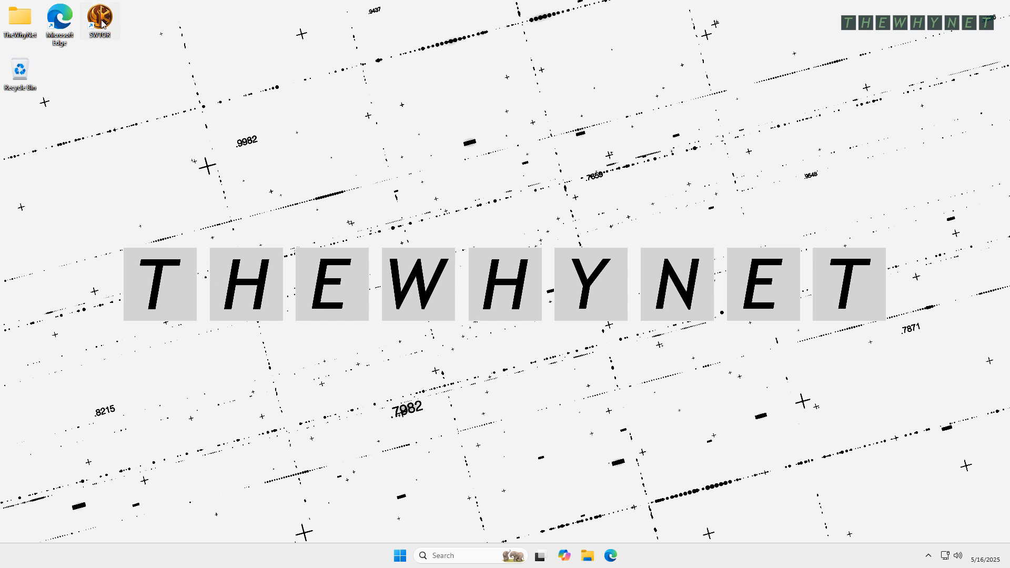
Launch SWTOR from its desktop shortcut and approve the admin elevation prompt.
{"action": "double_click", "coordinate": [99, 20]}
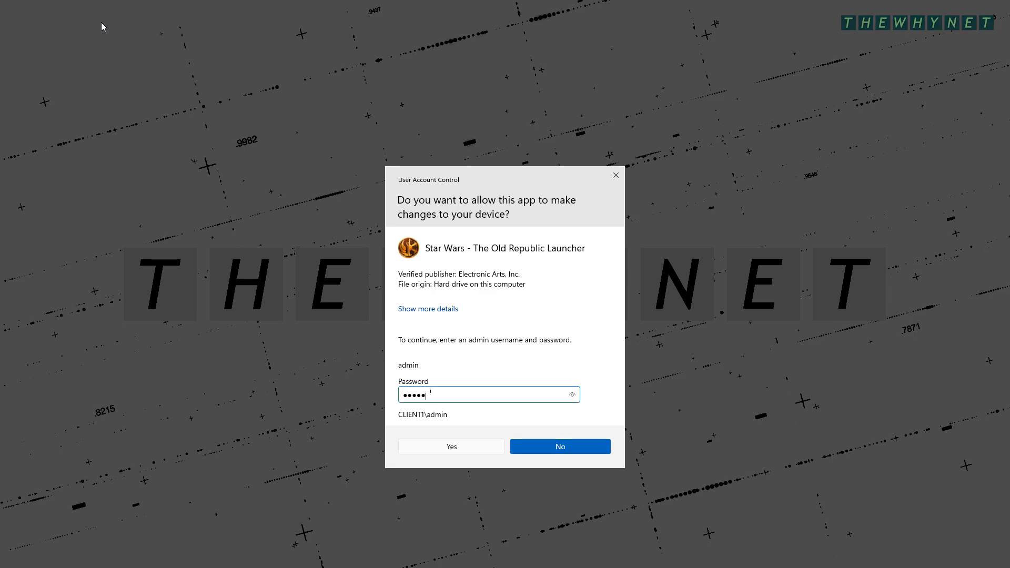
{"action": "left_click", "coordinate": [451, 445]}
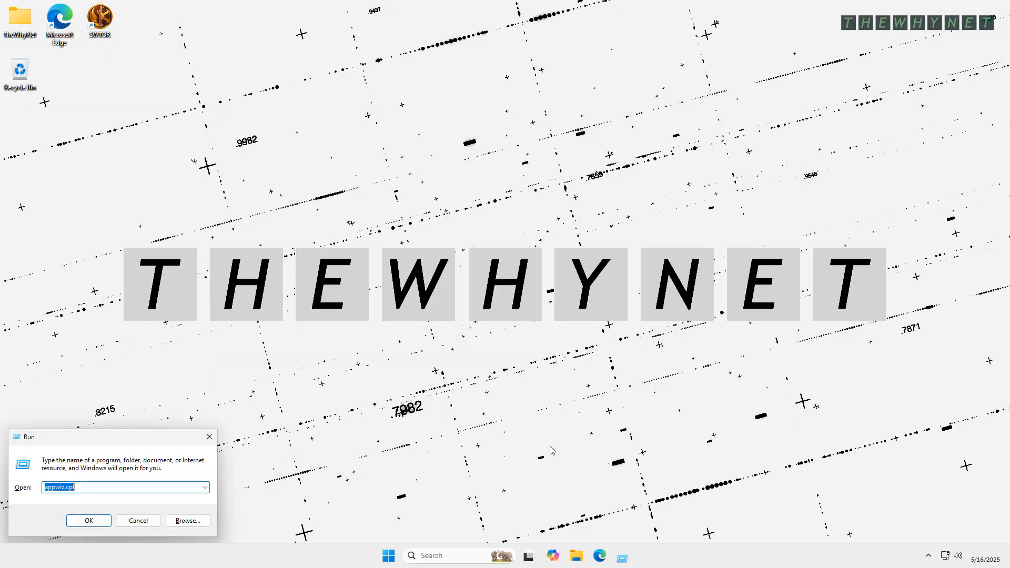
Run 'runas /?' in cmd to read the /savecred help, then exit the console.
{"action": "type", "text": "cmd"}
{"action": "type", "text": "run"}
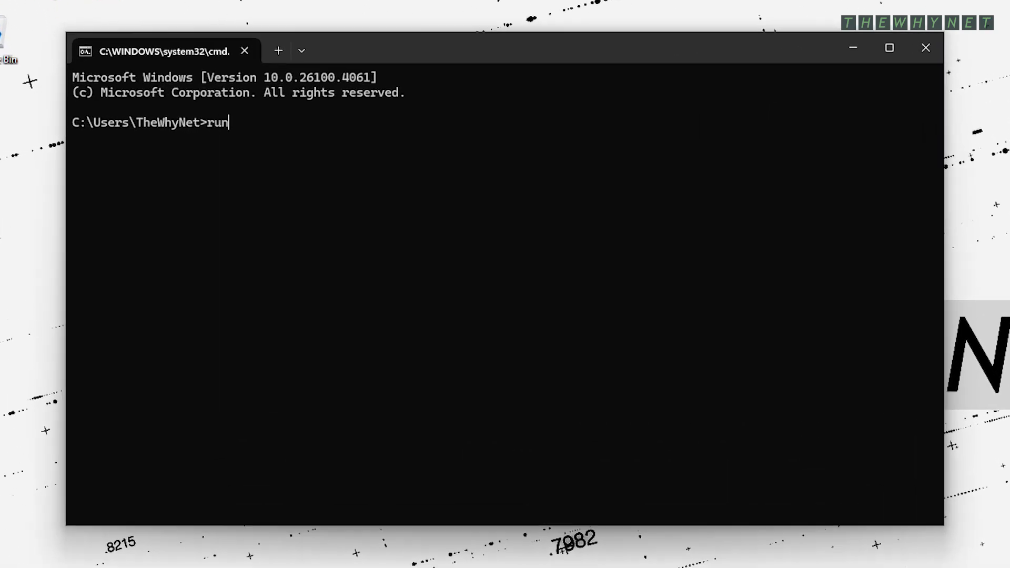
{"action": "type", "text": "as /?"}
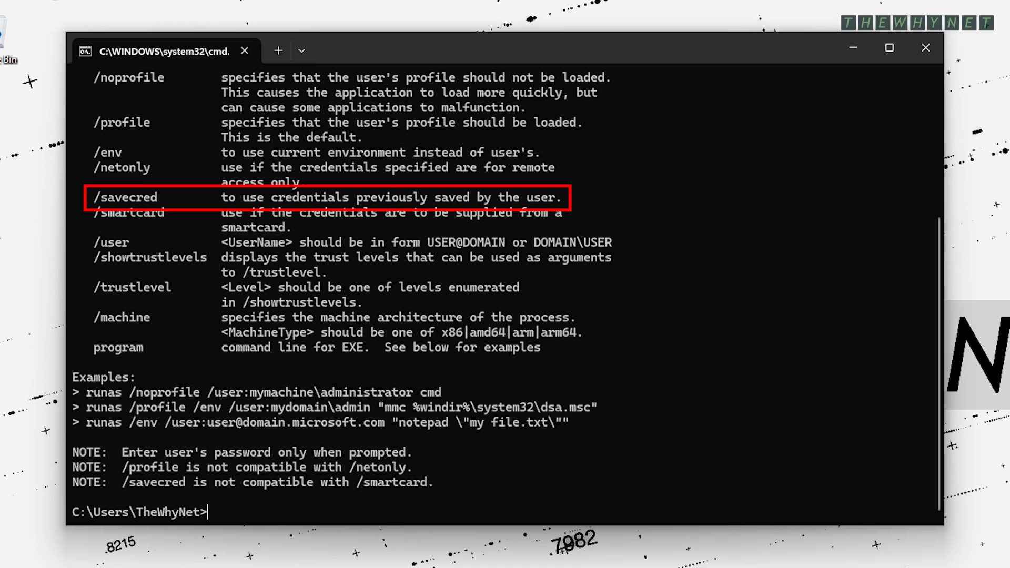
{"action": "type", "text": "exi"}
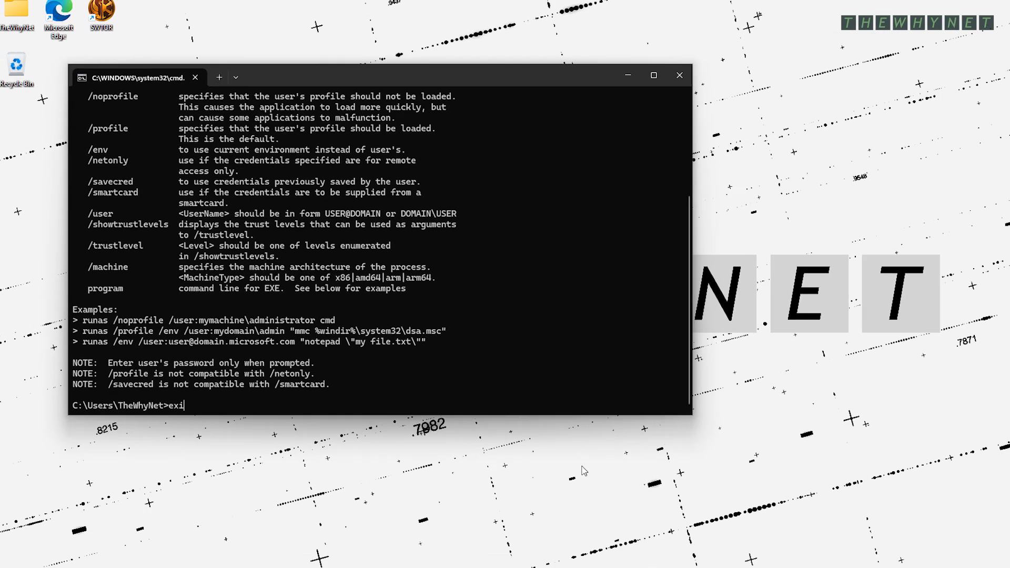
{"action": "key", "text": "Enter"}
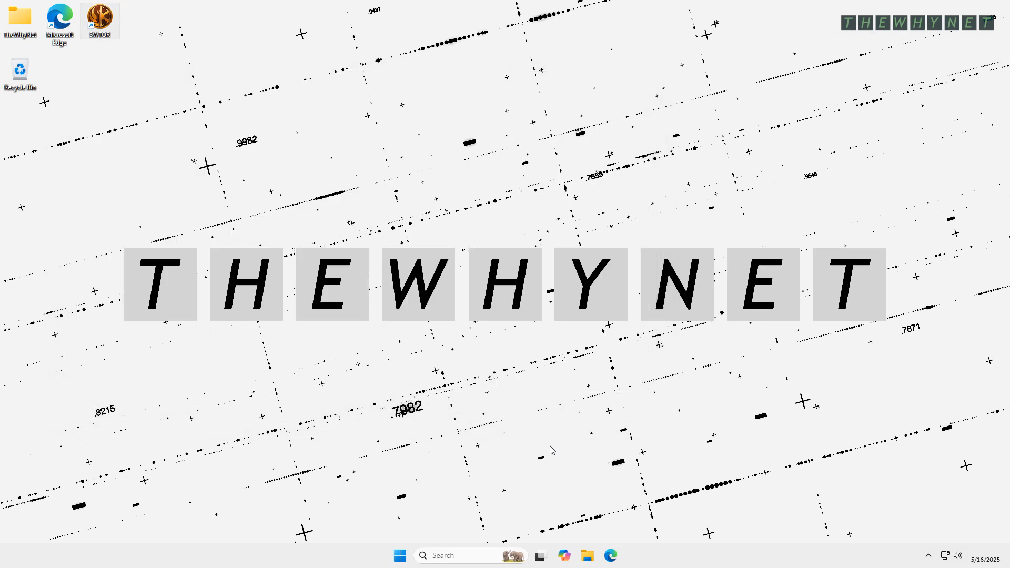
Prepend 'runas /savecred /user:admin' to the SWTOR shortcut's Target and save it.
{"action": "right_click", "coordinate": [99, 19]}
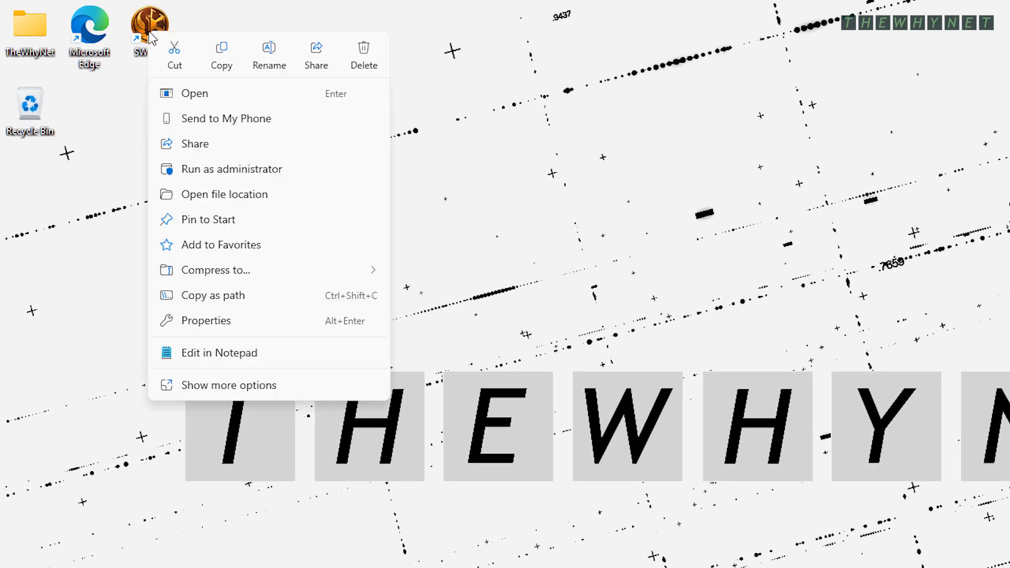
{"action": "mouse_move", "coordinate": [241, 327]}
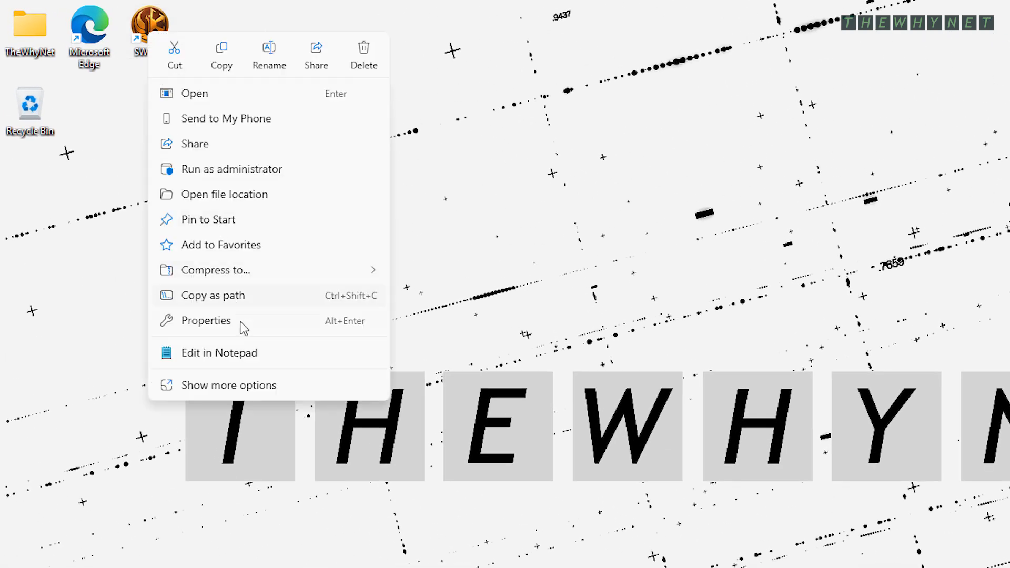
{"action": "left_click", "coordinate": [206, 319]}
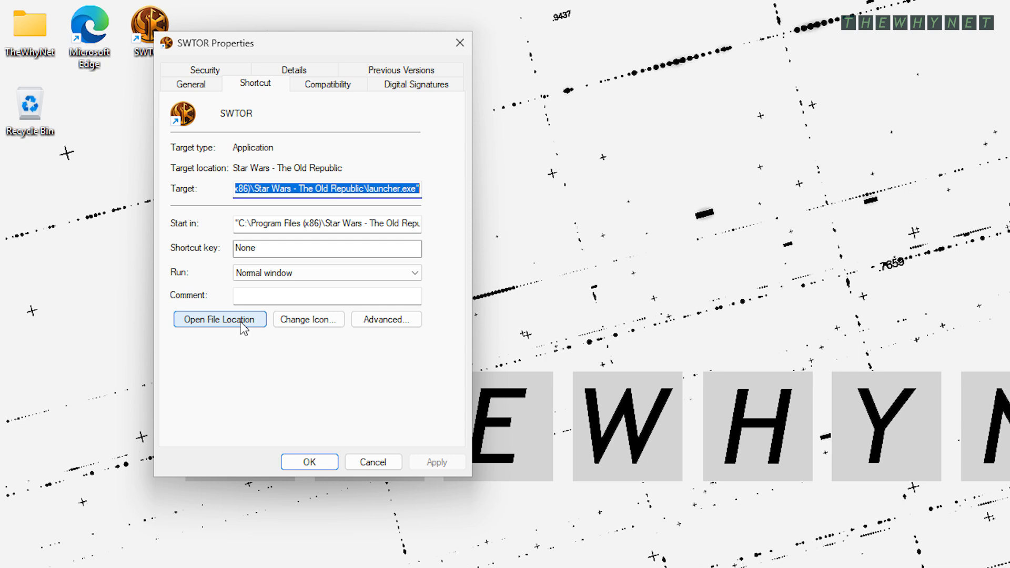
{"action": "type", "text": "runas /\"C:\\Program Files (x86)\\Star Wars - The O"}
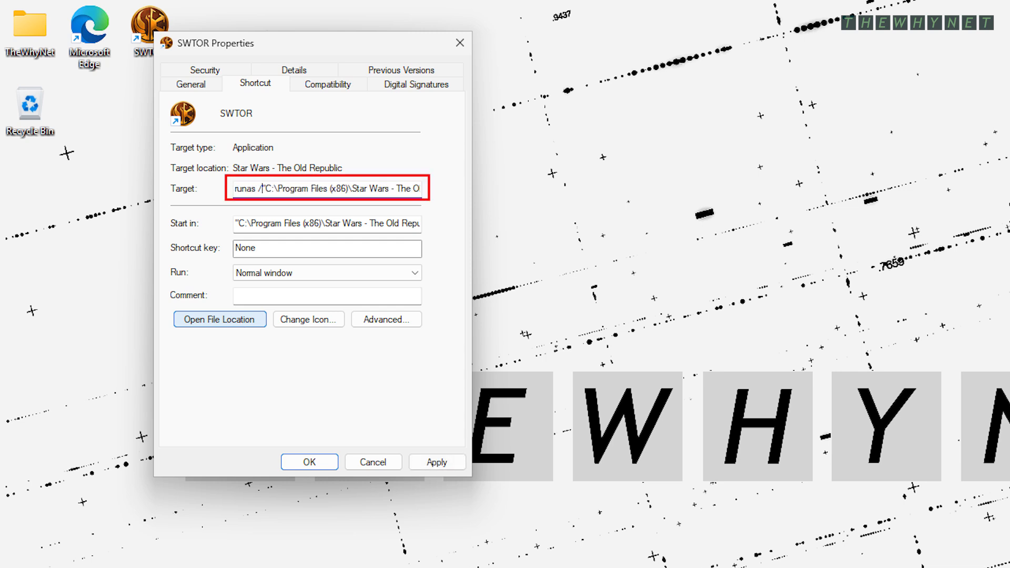
{"action": "type", "text": "savecre"}
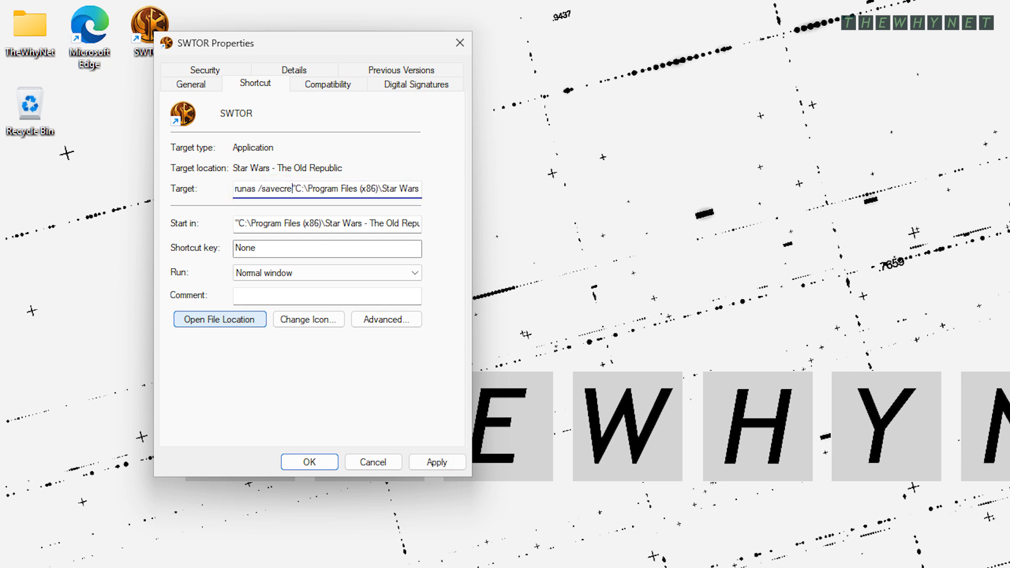
{"action": "type", "text": "/user:"}
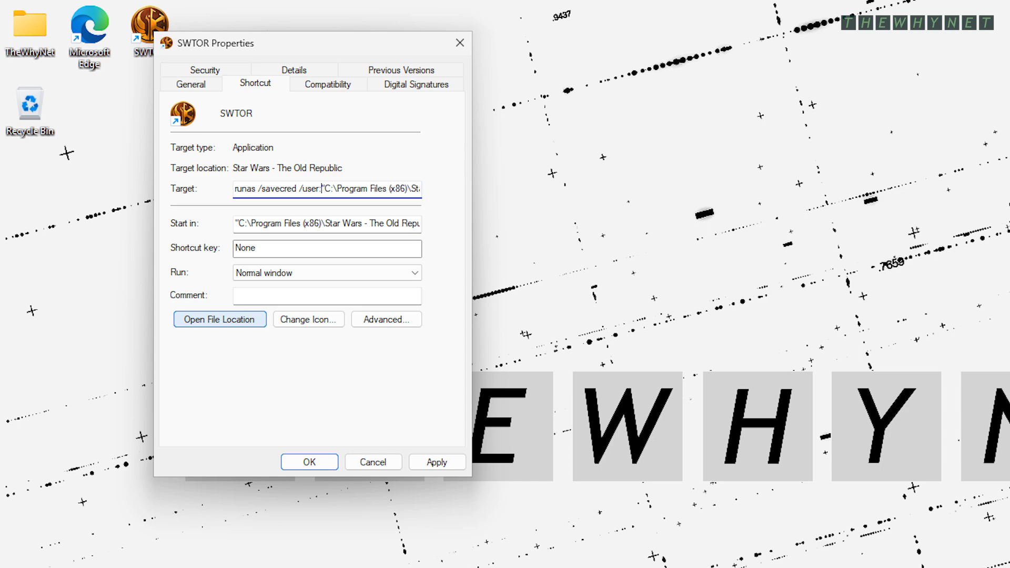
{"action": "type", "text": "admin"}
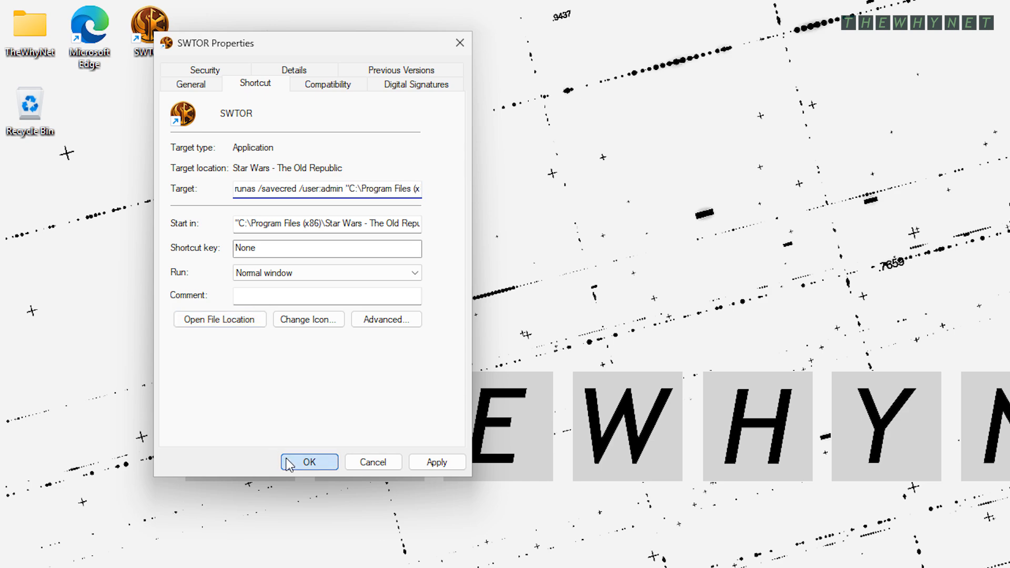
{"action": "left_click", "coordinate": [309, 462]}
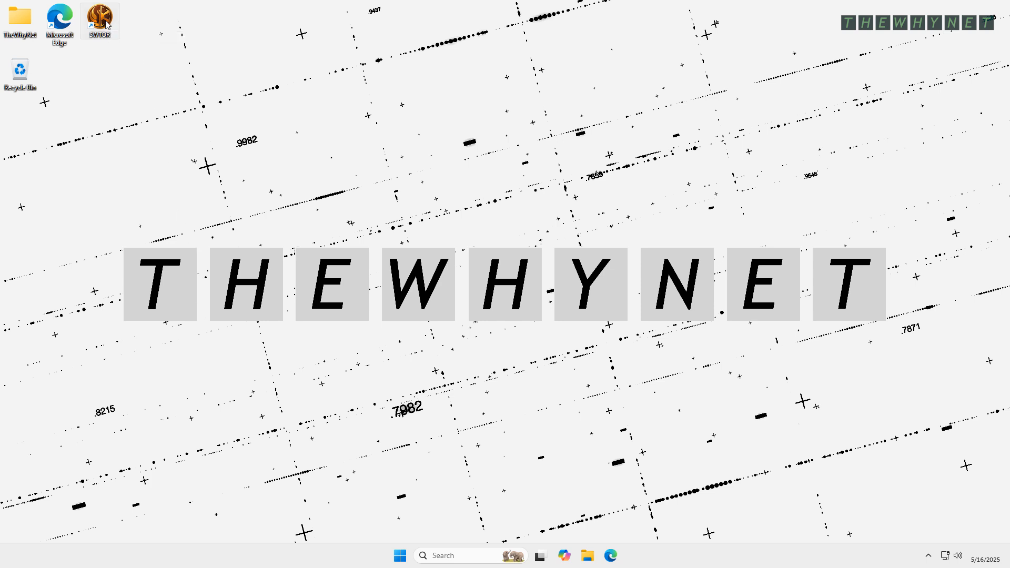
Launch SWTOR from the edited shortcut, answer its permission prompt, and close the login window.
{"action": "double_click", "coordinate": [99, 17]}
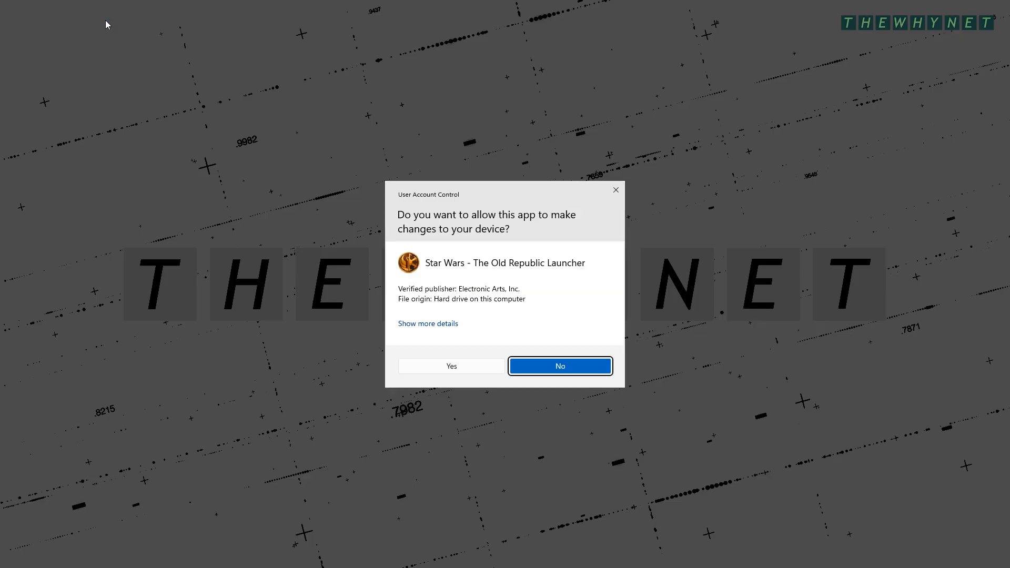
{"action": "mouse_move", "coordinate": [313, 237]}
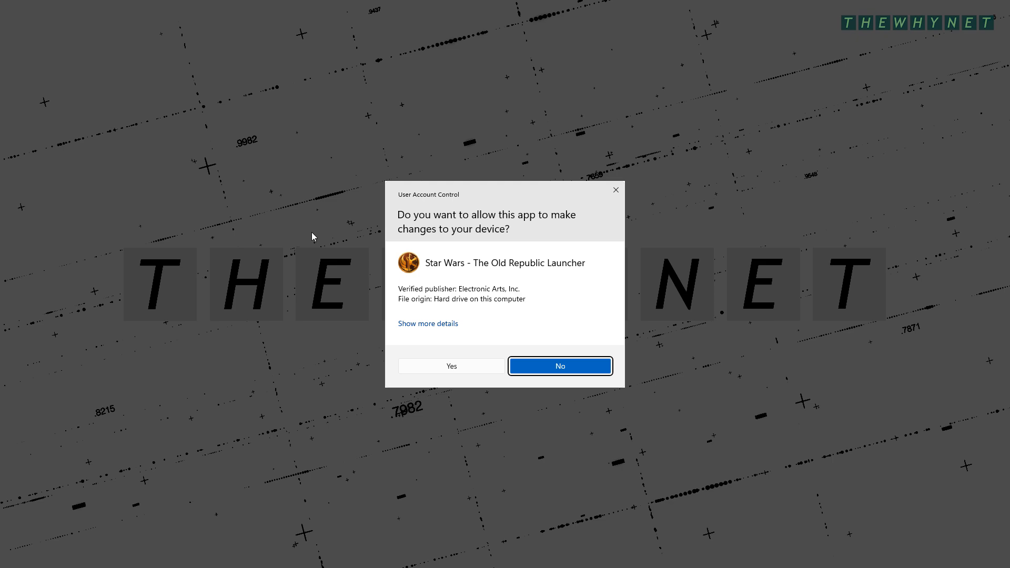
{"action": "left_click", "coordinate": [560, 366]}
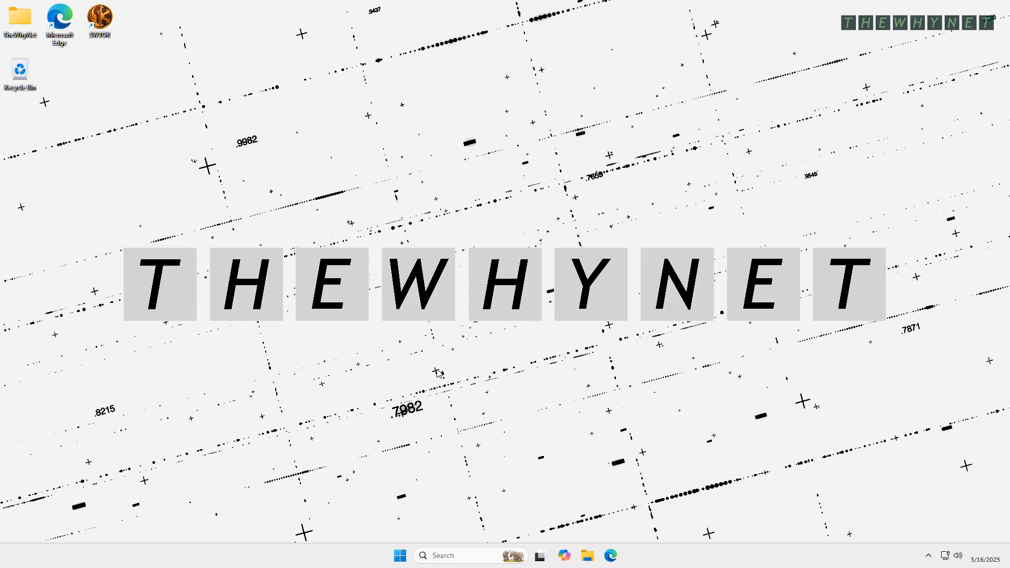
{"action": "double_click", "coordinate": [99, 16]}
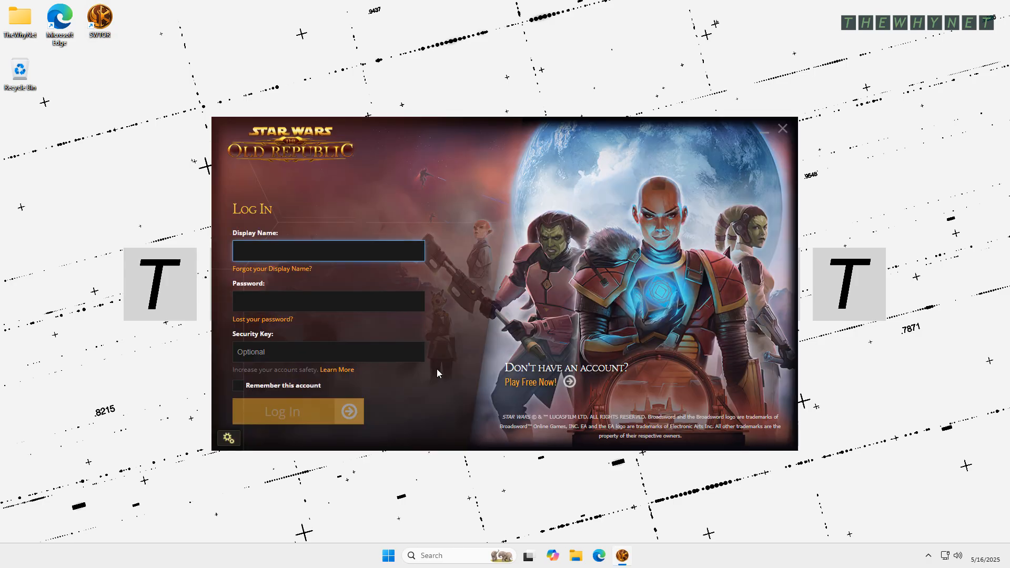
{"action": "left_click", "coordinate": [783, 127]}
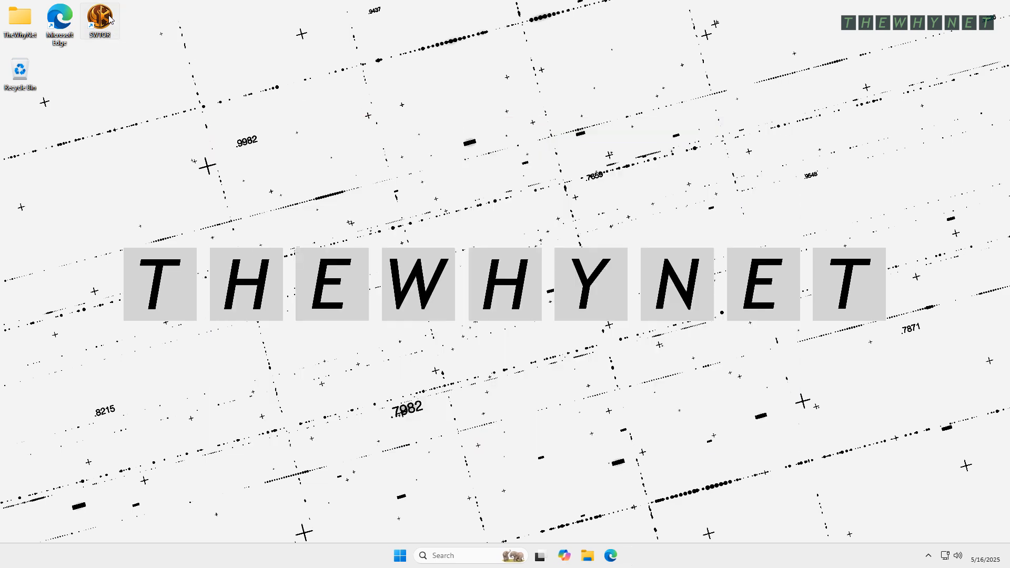
Launch SWTOR once more, answer the permission prompt, and close the launcher.
{"action": "double_click", "coordinate": [97, 15]}
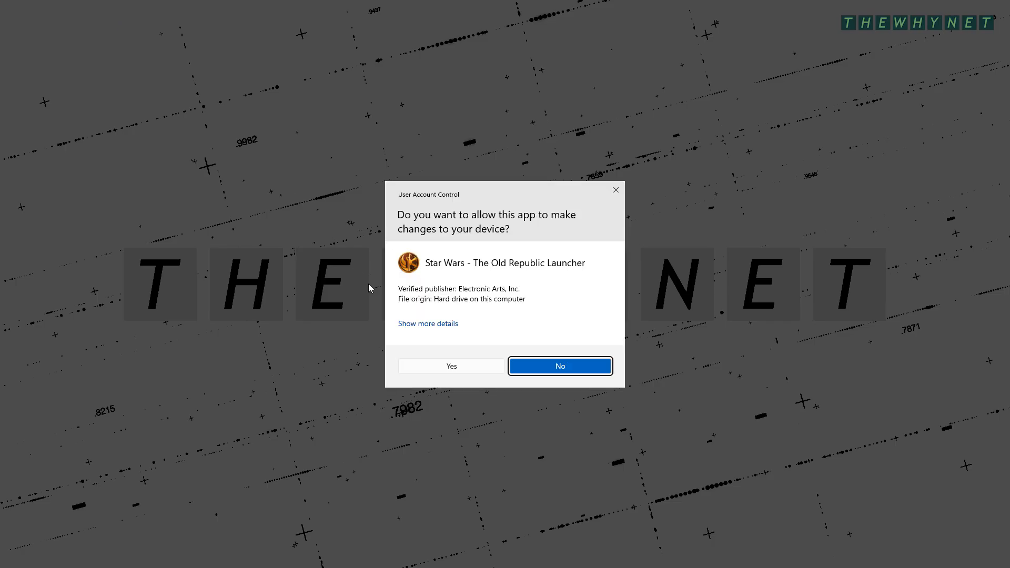
{"action": "left_click", "coordinate": [450, 366]}
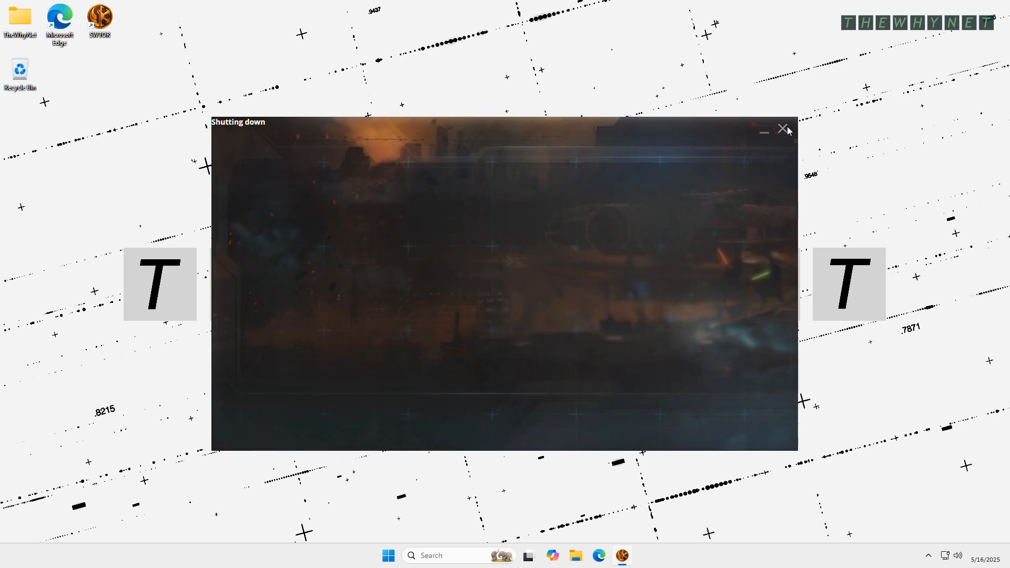
{"action": "left_click", "coordinate": [781, 129]}
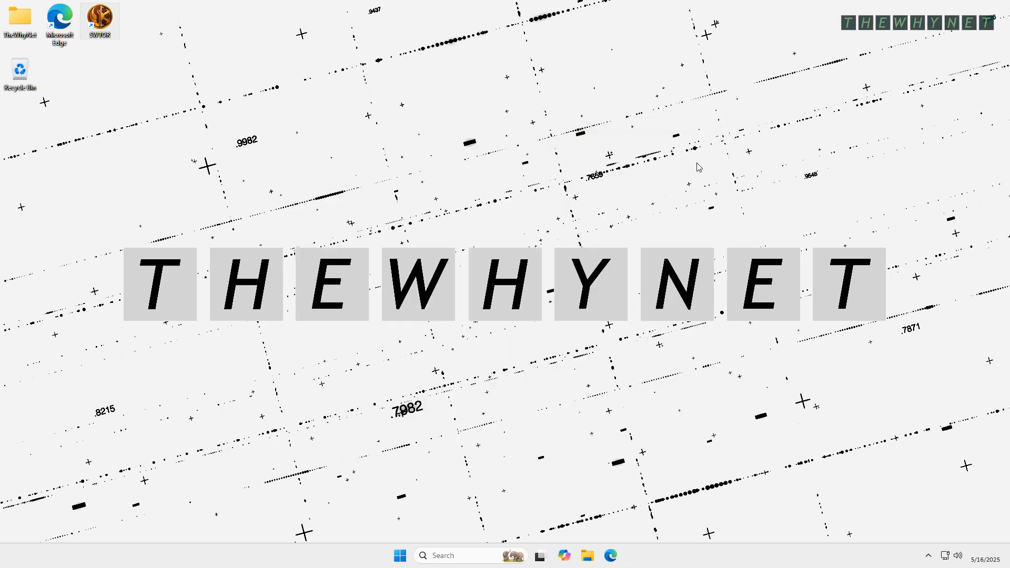
{"action": "mouse_move", "coordinate": [361, 383]}
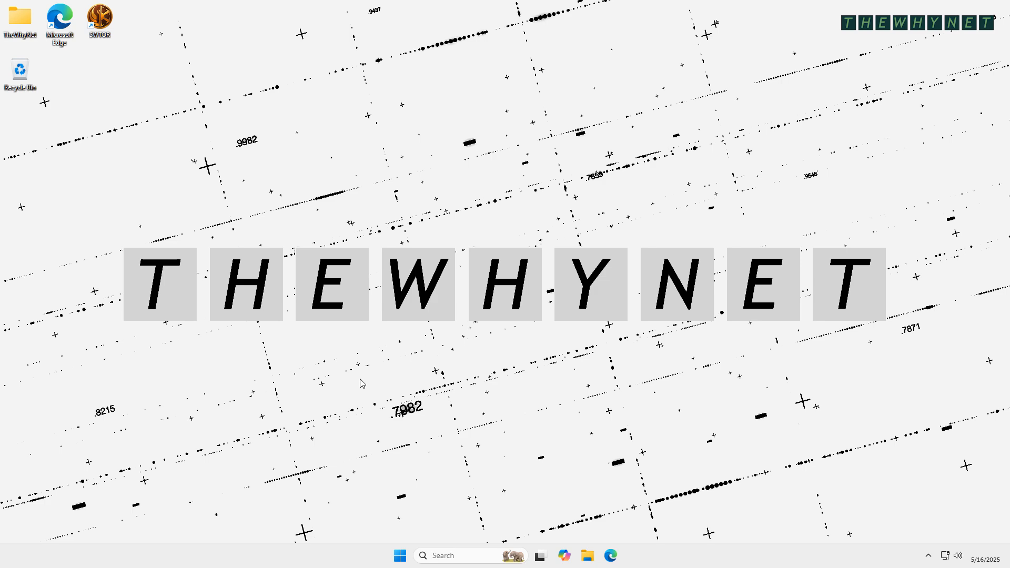
Run 'rundll32 keymgr.dll KRShowKeyMgr' to bring up Stored User Names and Passwords.
{"action": "key", "text": "Win+r"}
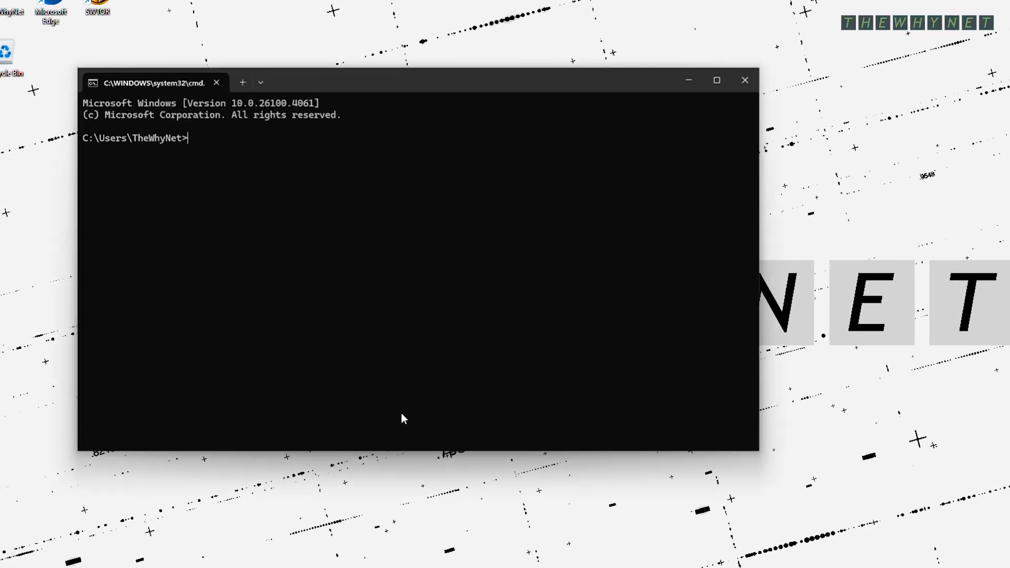
{"action": "type", "text": "rundll32 keymg"}
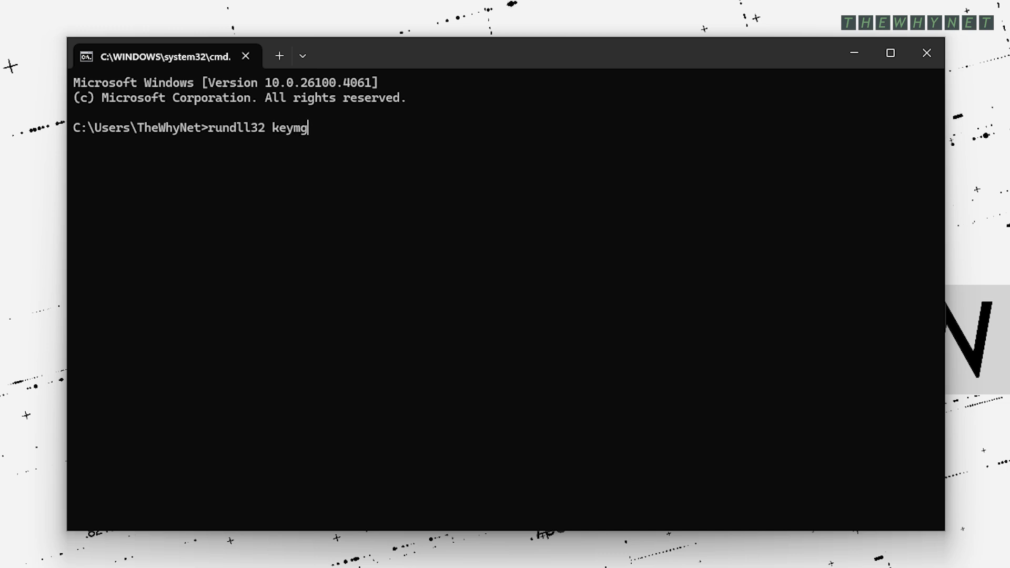
{"action": "type", "text": "r.dll KRShowKeyMgr"}
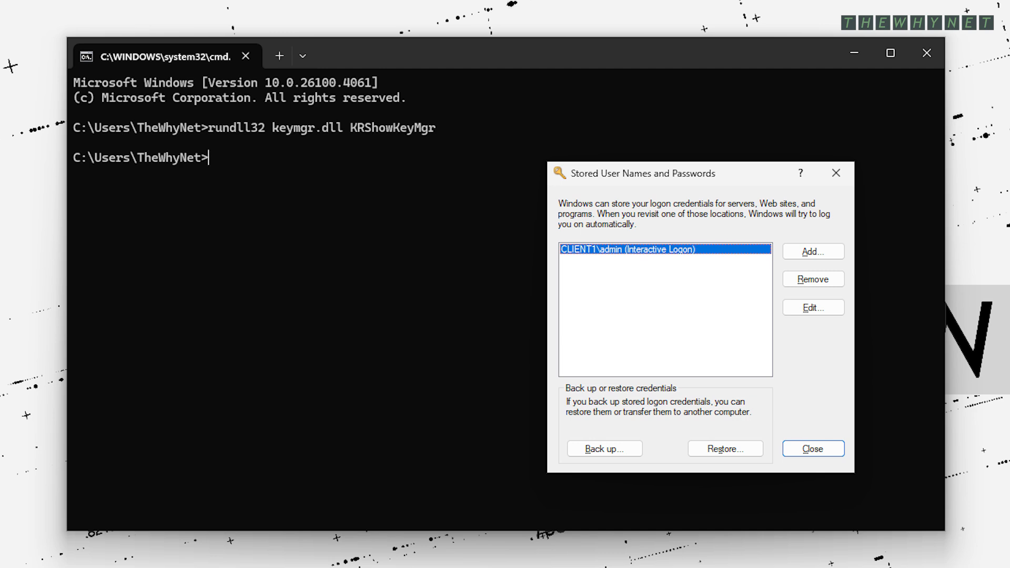
Remove the saved CLIENT1\admin logon, confirm, and close the stored passwords window.
{"action": "left_click", "coordinate": [813, 279]}
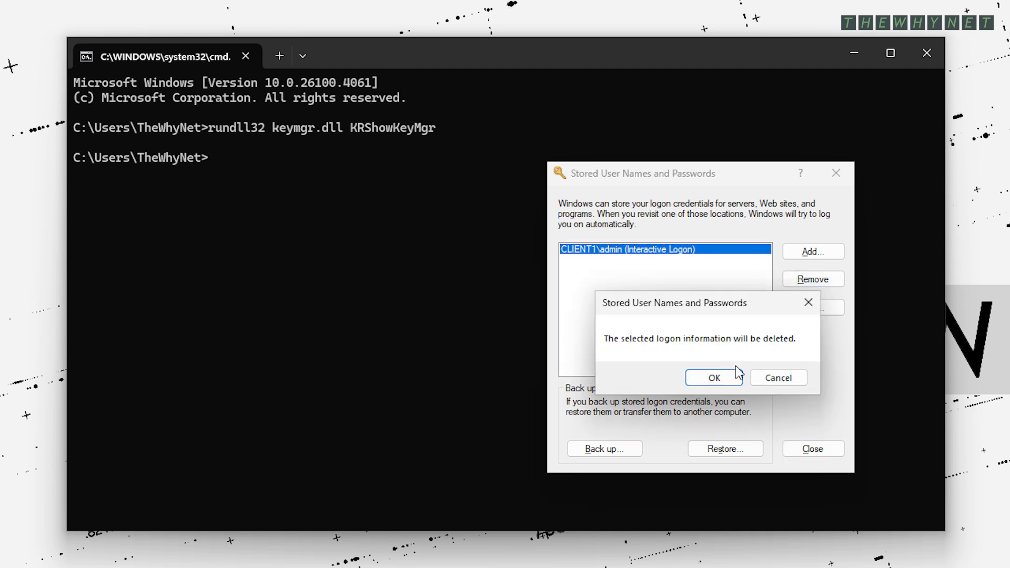
{"action": "left_click", "coordinate": [713, 378]}
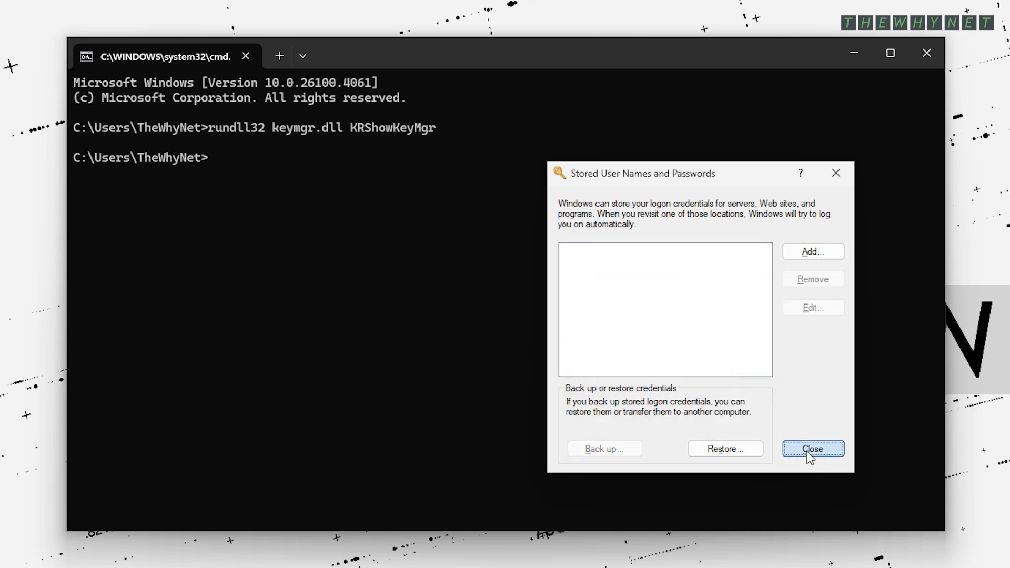
{"action": "left_click", "coordinate": [813, 448]}
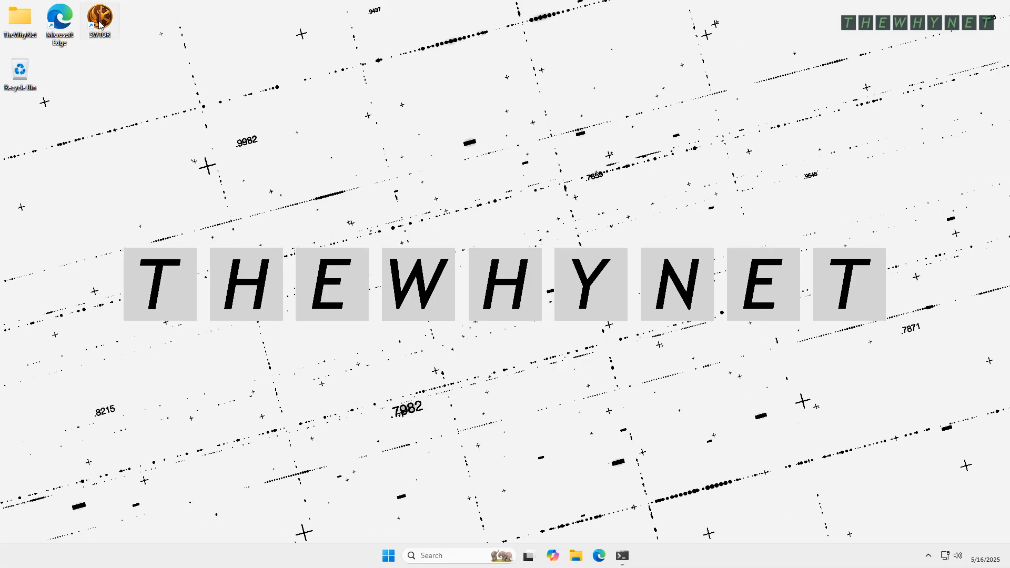
{"action": "double_click", "coordinate": [99, 19]}
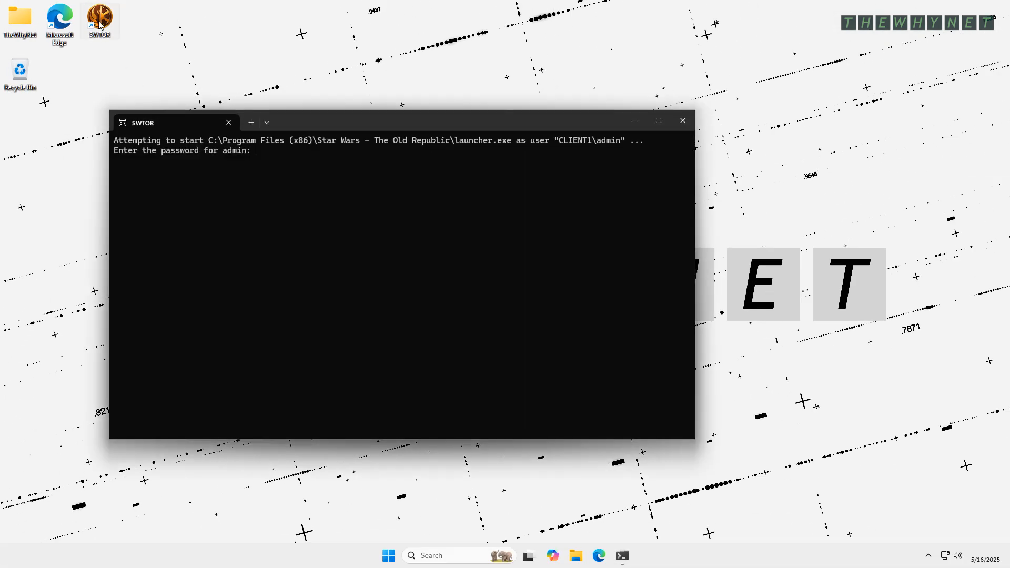
{"action": "mouse_move", "coordinate": [163, 34]}
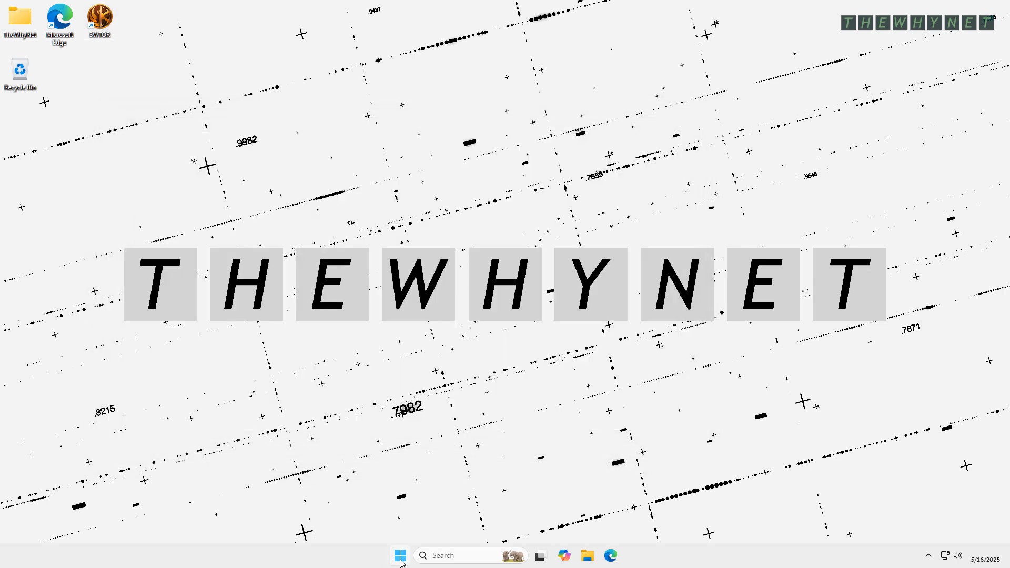
Reach Control Panel via Settings search for 'control pan' and switch it to icon view.
{"action": "left_click", "coordinate": [400, 556]}
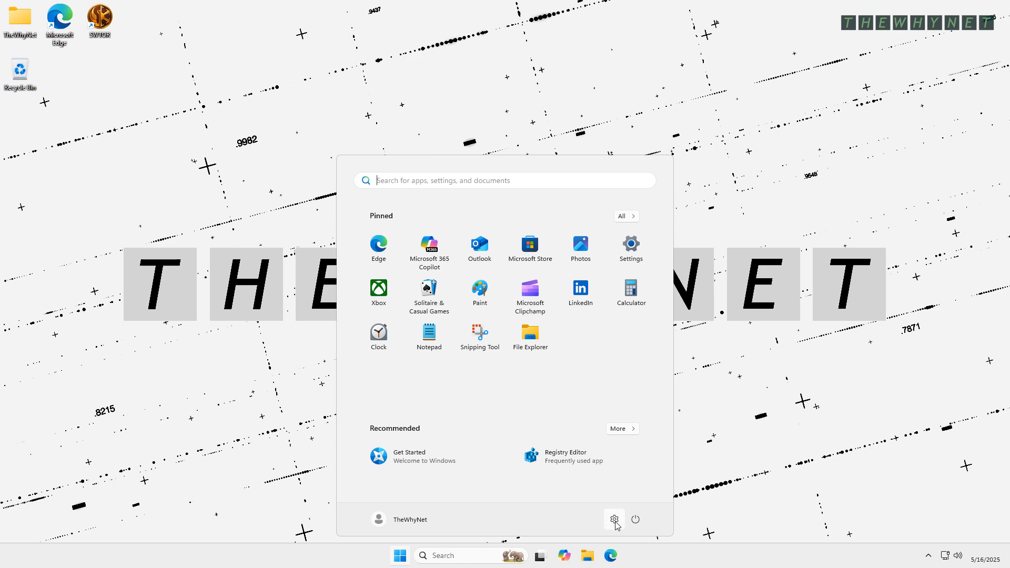
{"action": "left_click", "coordinate": [613, 519]}
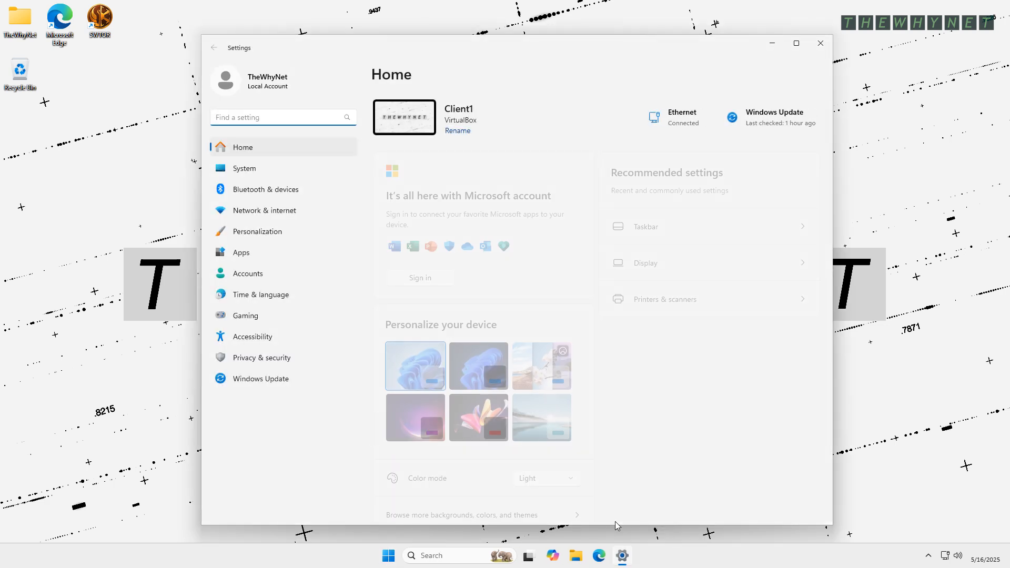
{"action": "type", "text": "control pan"}
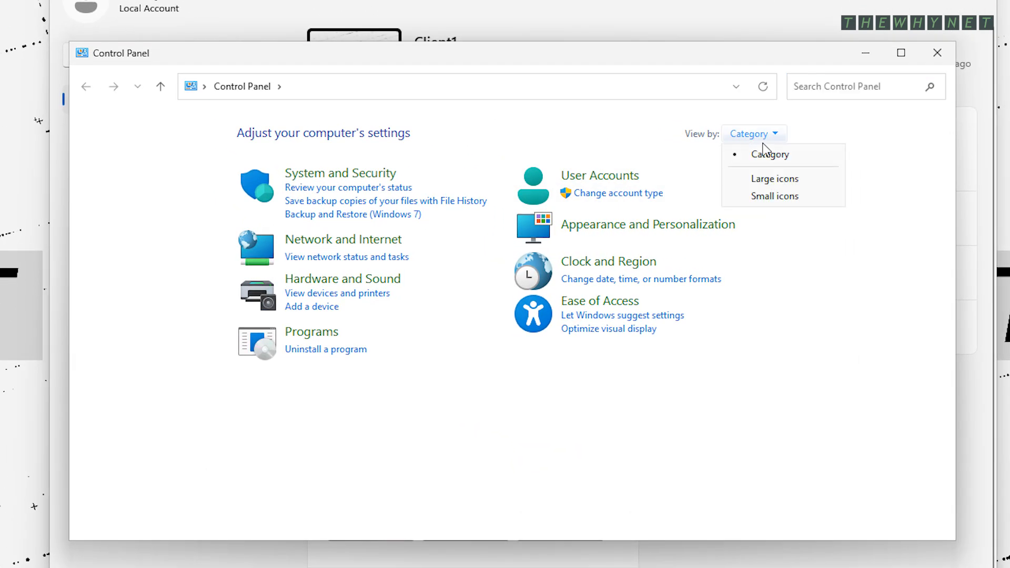
{"action": "left_click", "coordinate": [774, 196]}
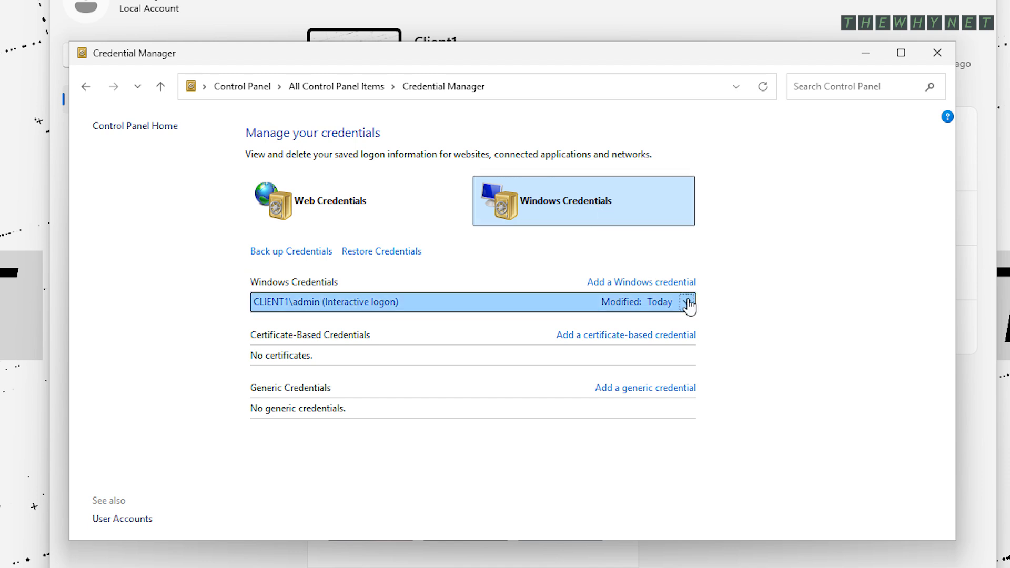
In Credential Manager, expand CLIENT1\admin, remove it, and confirm permanent deletion.
{"action": "left_click", "coordinate": [686, 302]}
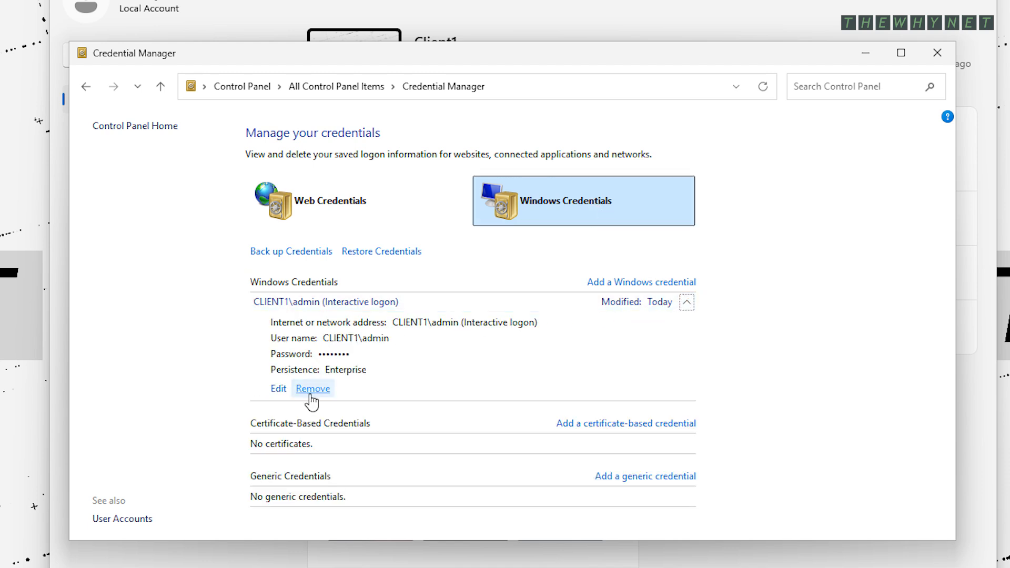
{"action": "left_click", "coordinate": [311, 389]}
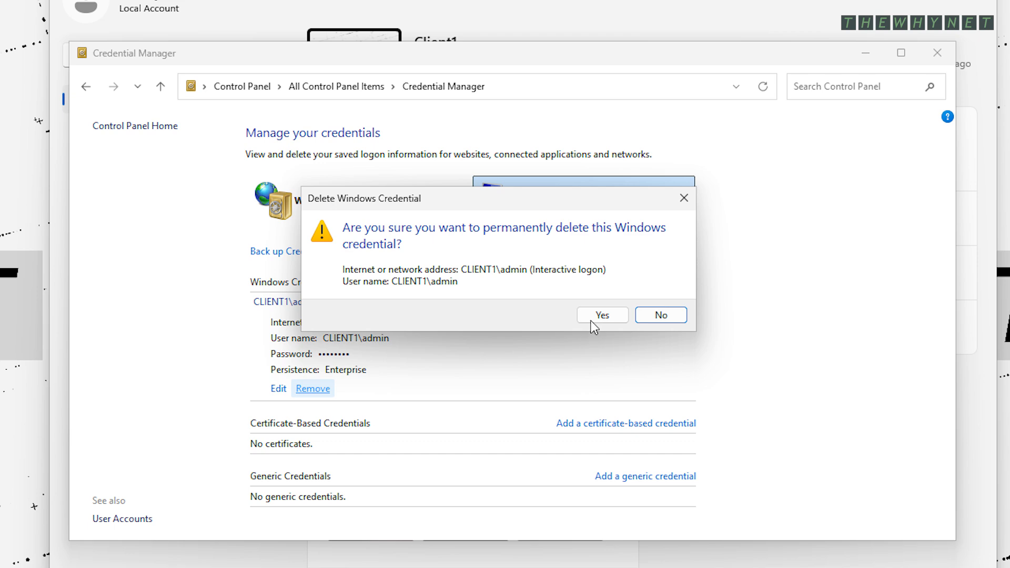
{"action": "left_click", "coordinate": [601, 314]}
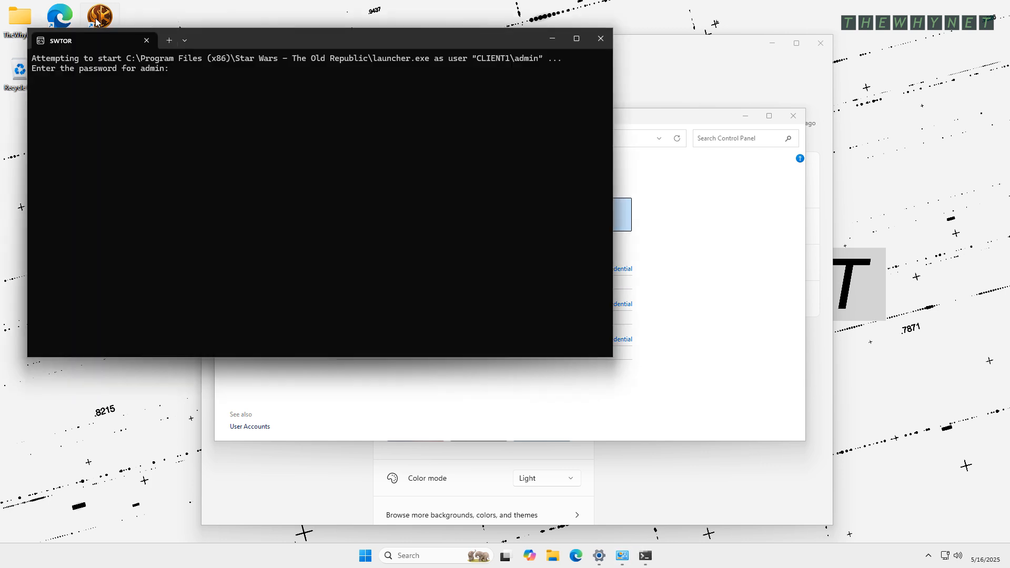
{"action": "mouse_move", "coordinate": [600, 38]}
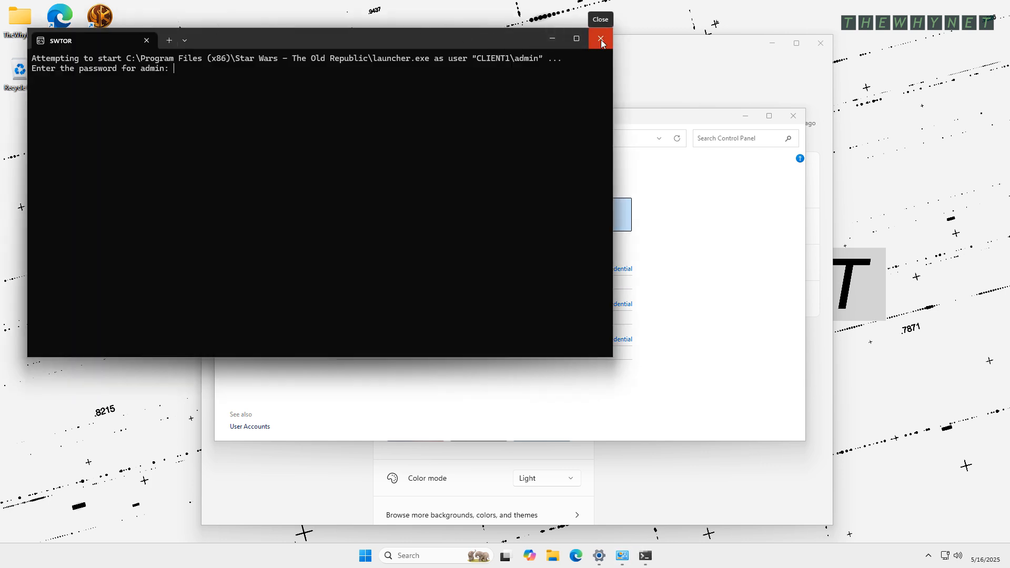
Close the SWTOR runas admin password window and the emptied Credential Manager.
{"action": "left_click", "coordinate": [600, 38]}
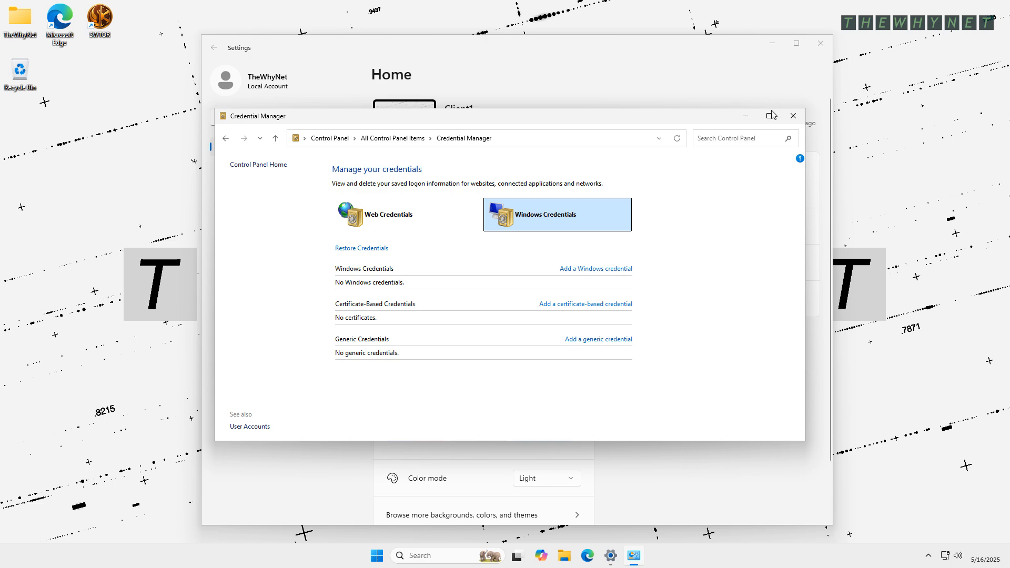
{"action": "left_click", "coordinate": [793, 115]}
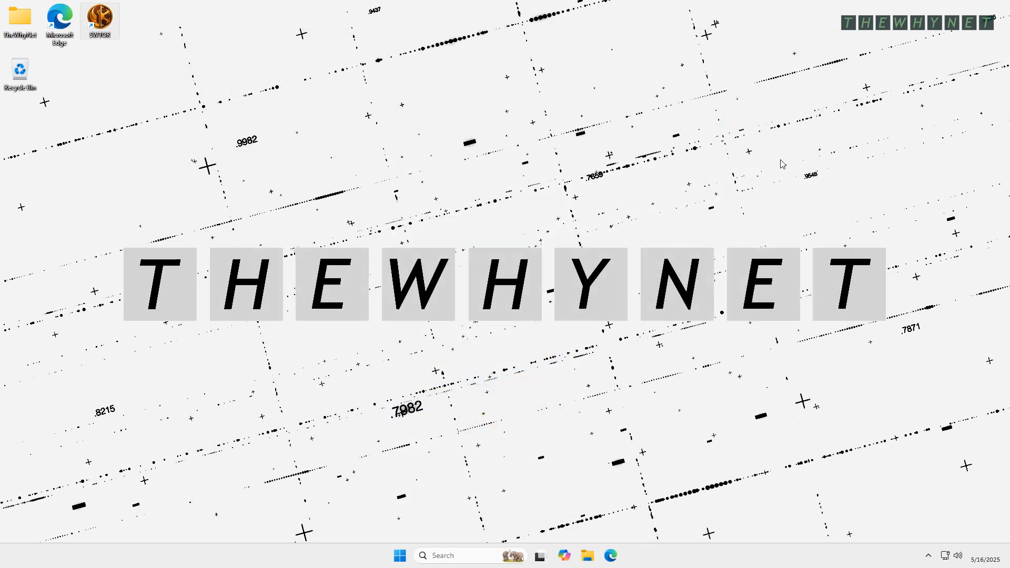